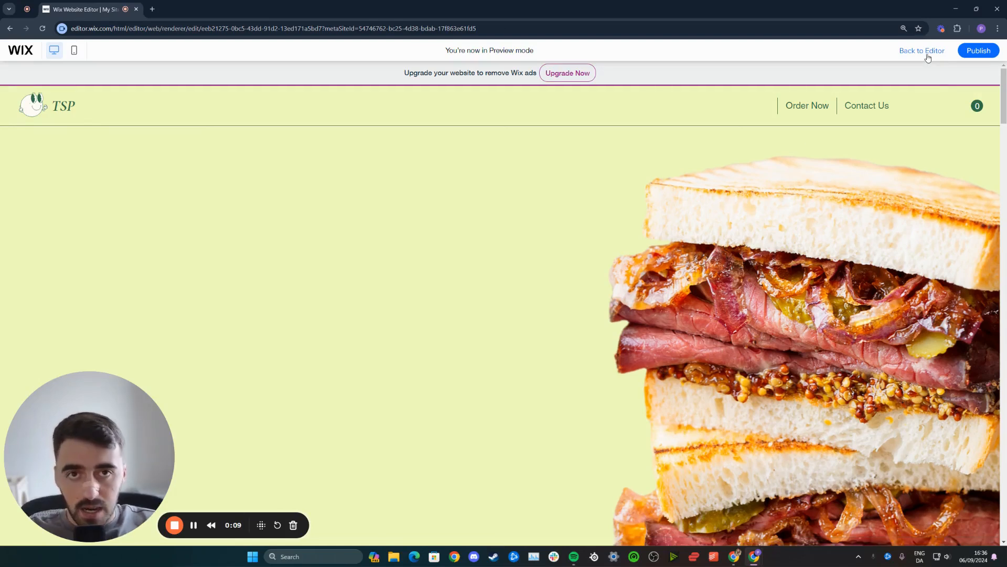
Leave preview and return to editing the sandwich-shop Home page
{"action": "left_click", "coordinate": [922, 50]}
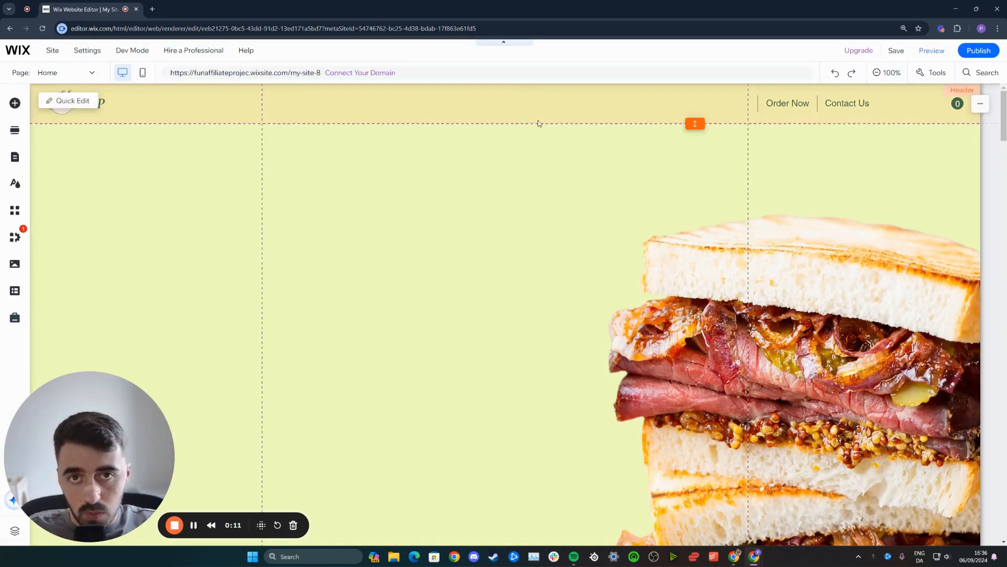
Add a marble-texture image and position it left of the sandwich photo
{"action": "left_click", "coordinate": [14, 103]}
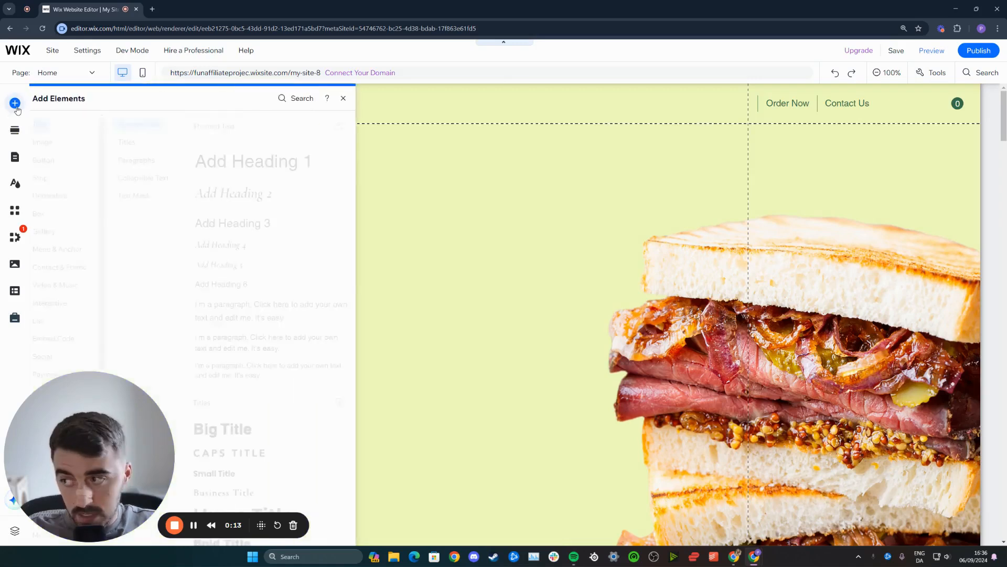
{"action": "left_click", "coordinate": [52, 142]}
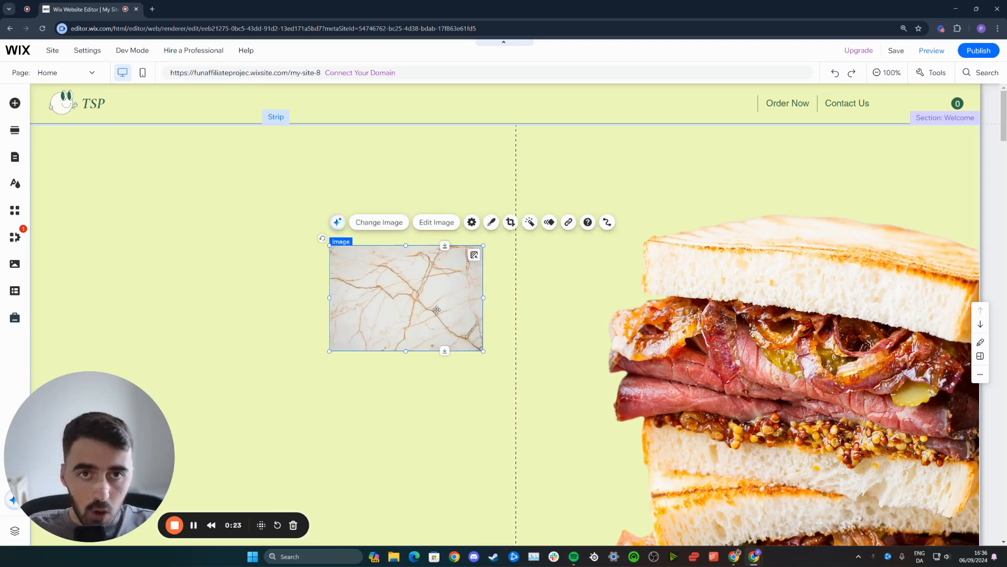
{"action": "left_click_drag", "start_coordinate": [405, 298], "coordinate": [445, 309]}
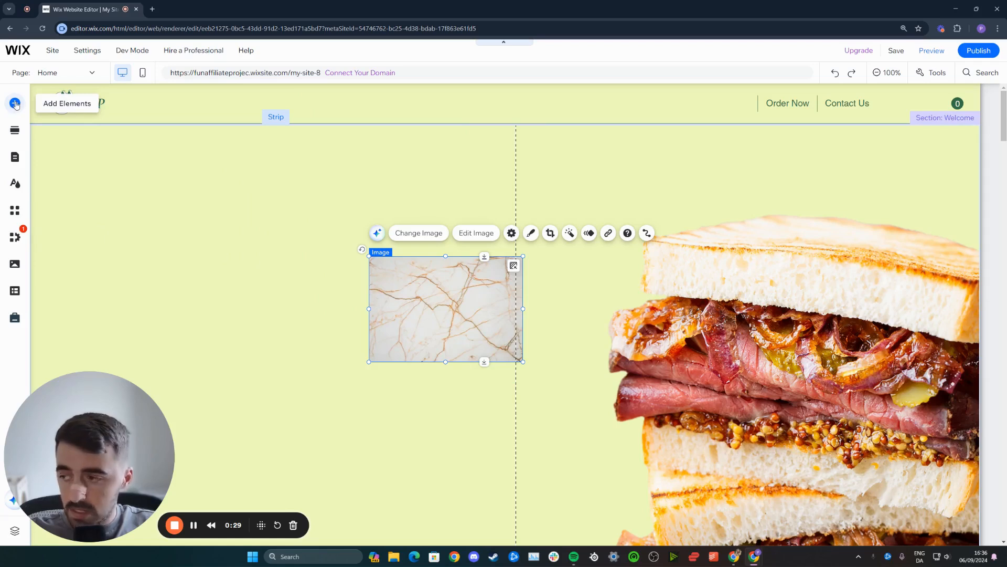
Add a blank hover box from the Interactive hover box designs
{"action": "left_click", "coordinate": [15, 103]}
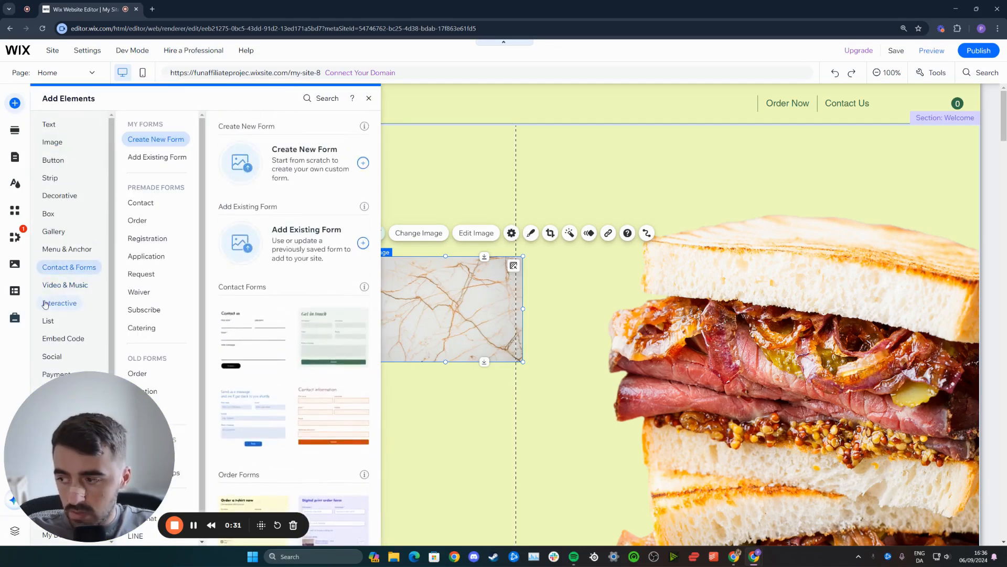
{"action": "left_click", "coordinate": [58, 303]}
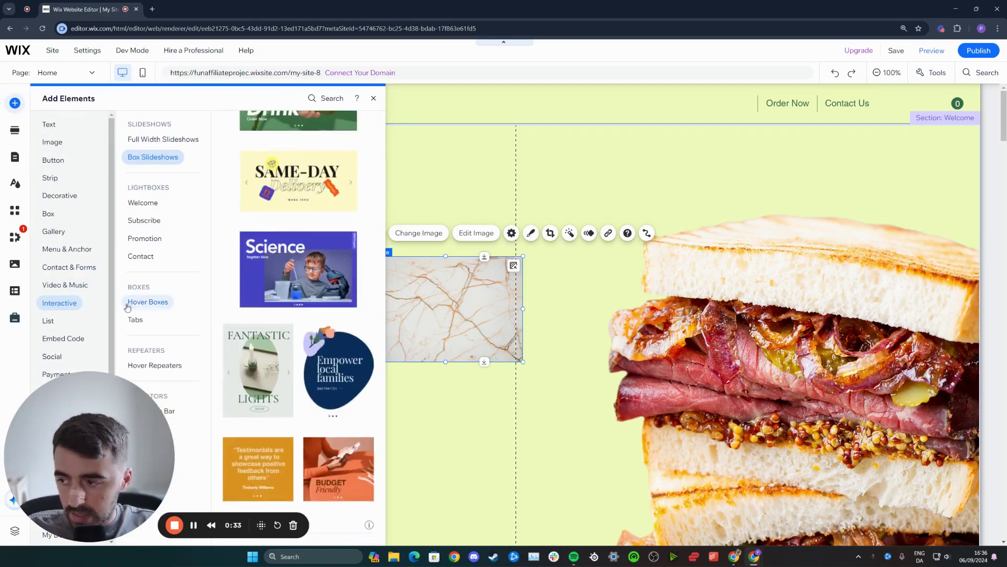
{"action": "left_click", "coordinate": [147, 301]}
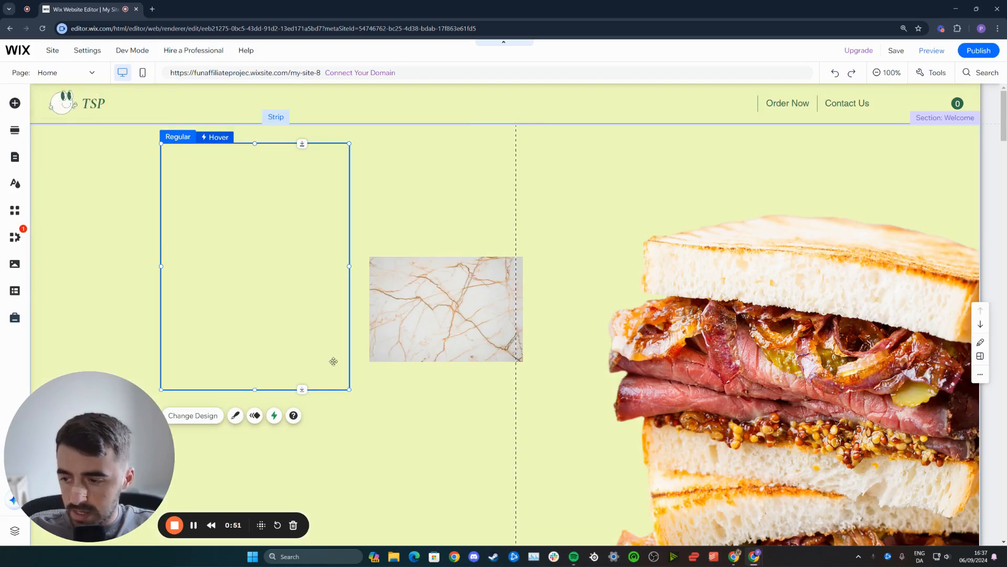
Widen the hover box slightly and cut its height to a short rectangle
{"action": "left_click_drag", "start_coordinate": [349, 266], "coordinate": [362, 266]}
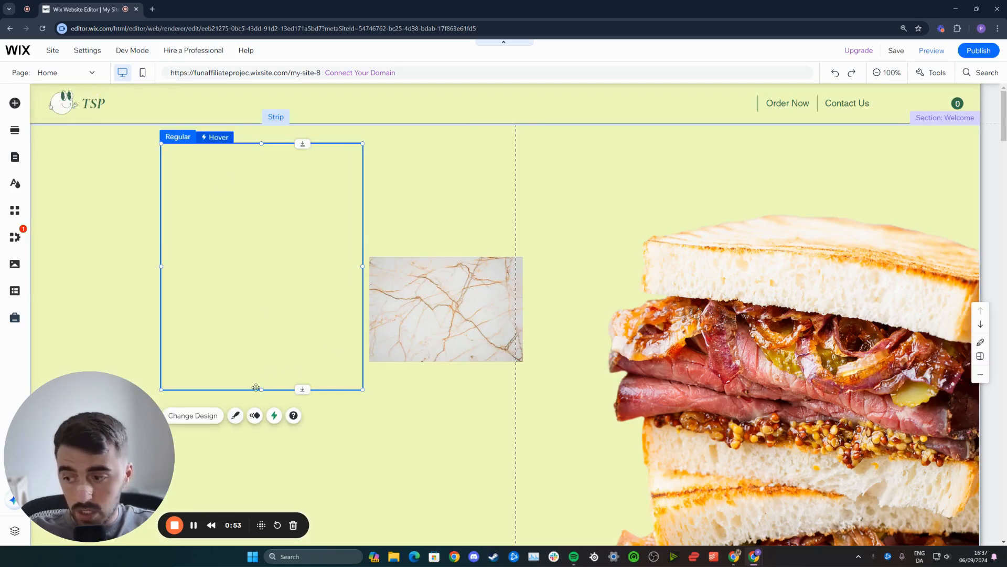
{"action": "left_click_drag", "start_coordinate": [261, 389], "coordinate": [260, 283]}
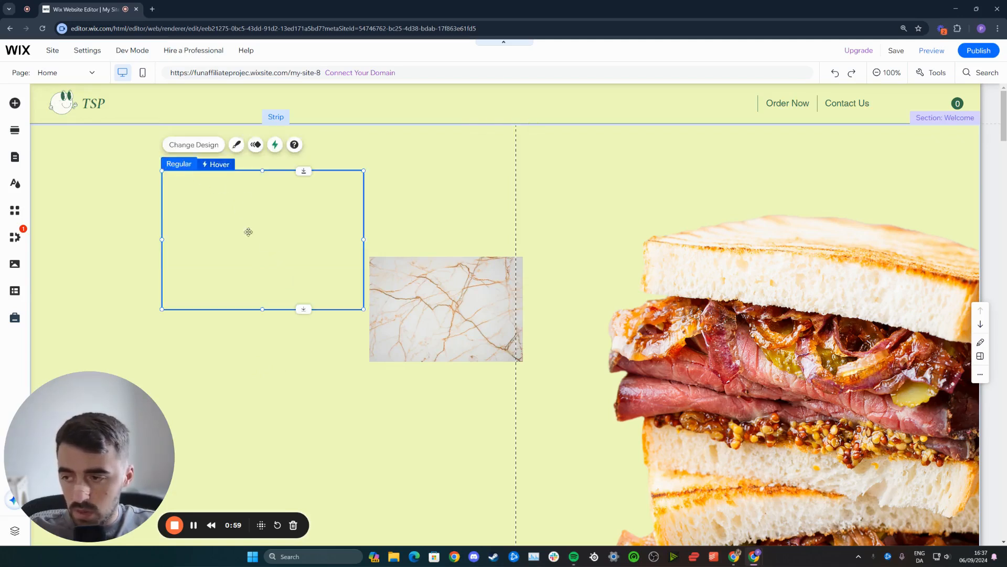
{"action": "left_click", "coordinate": [446, 308]}
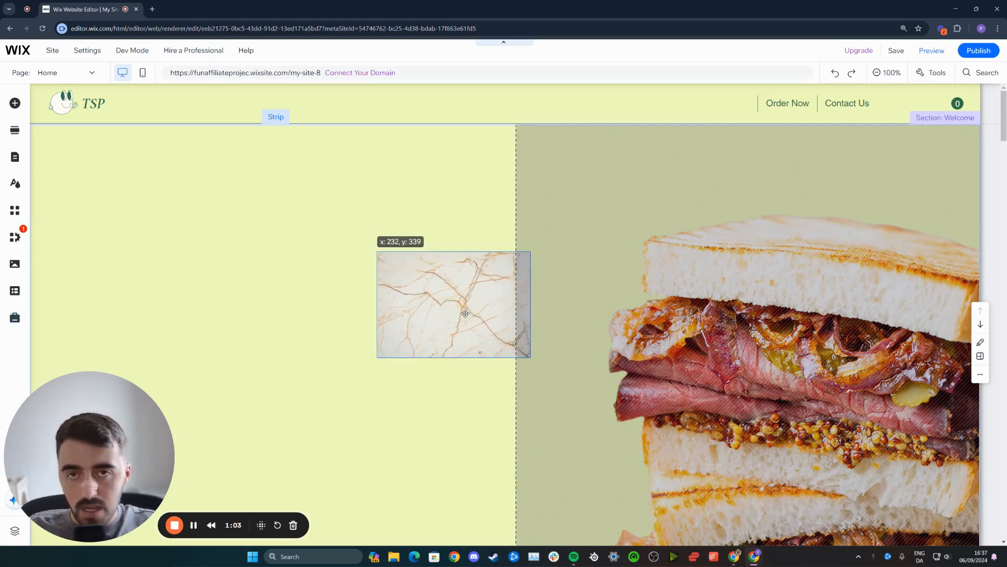
Drag the marble image into the hover box and select the box
{"action": "left_click_drag", "start_coordinate": [464, 313], "coordinate": [345, 262]}
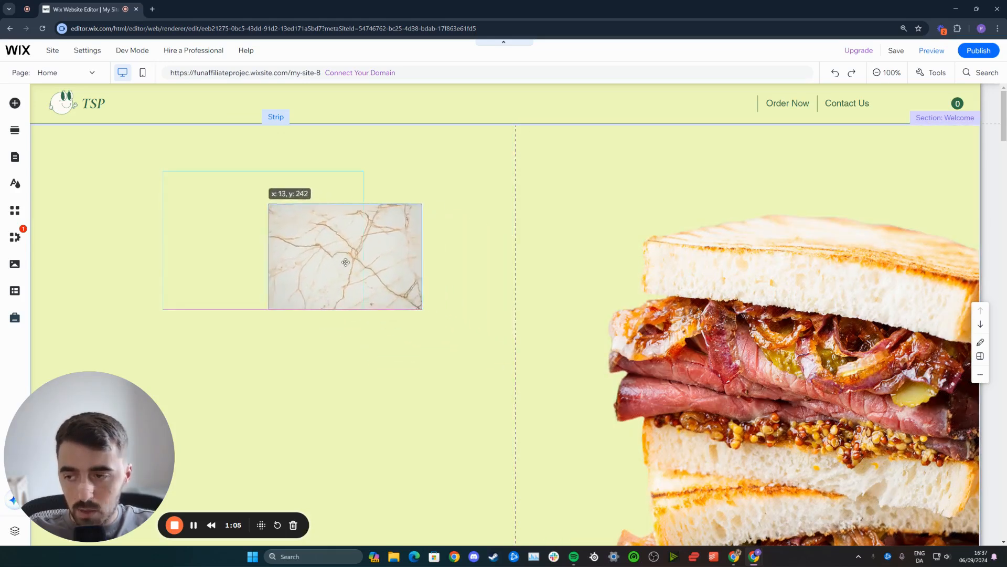
{"action": "left_click_drag", "start_coordinate": [345, 261], "coordinate": [269, 251]}
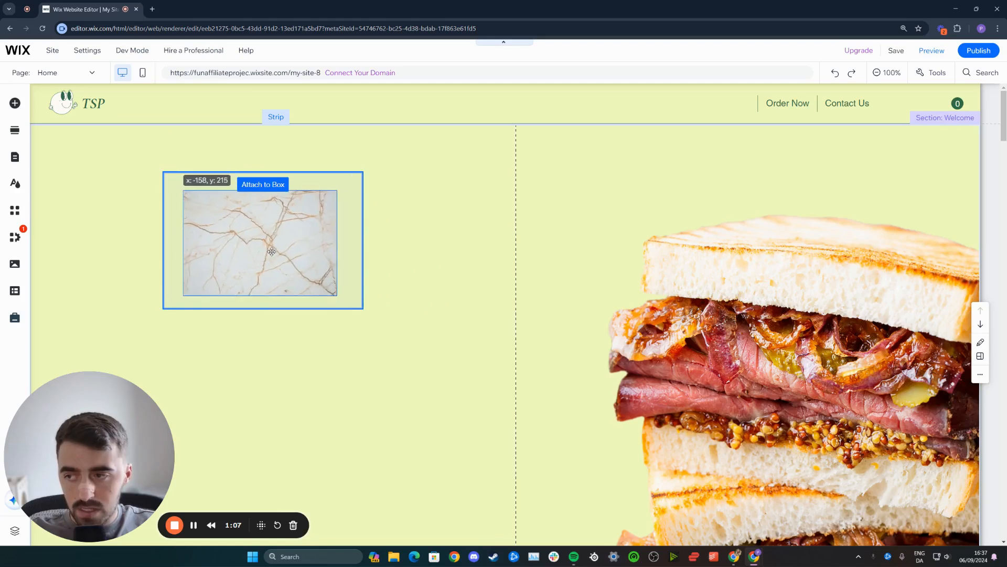
{"action": "left_click_drag", "start_coordinate": [271, 251], "coordinate": [271, 248]}
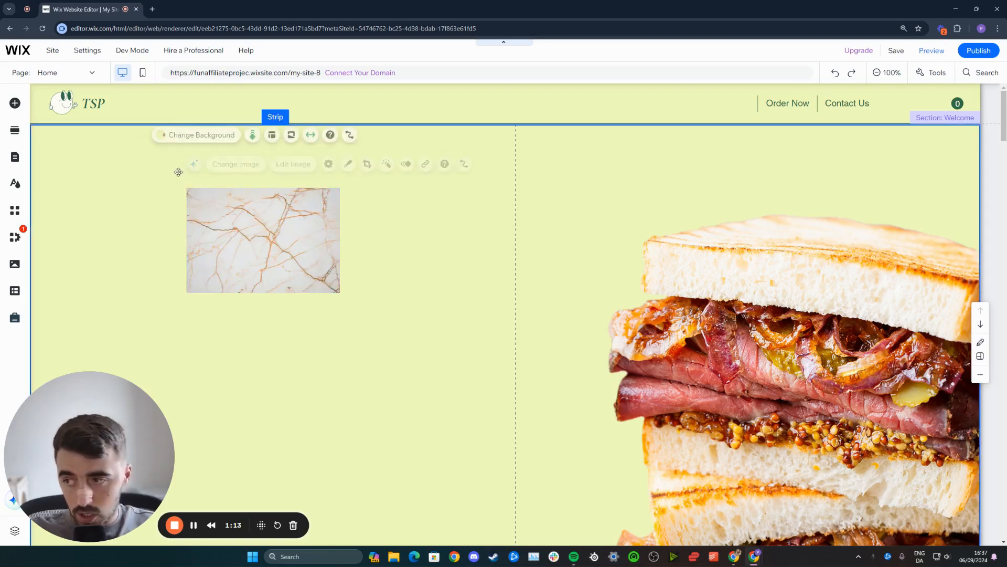
{"action": "left_click", "coordinate": [263, 240]}
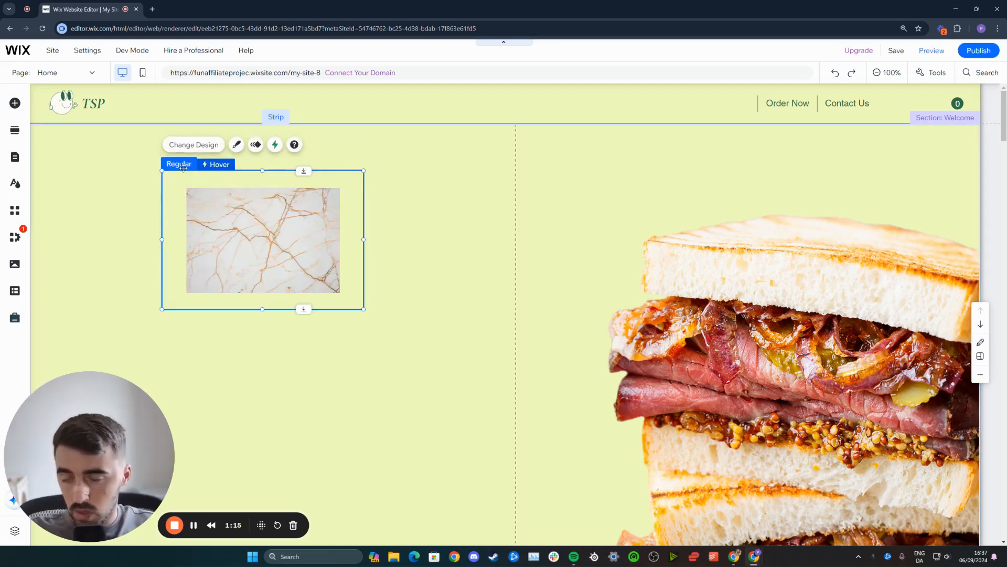
{"action": "mouse_move", "coordinate": [221, 171]}
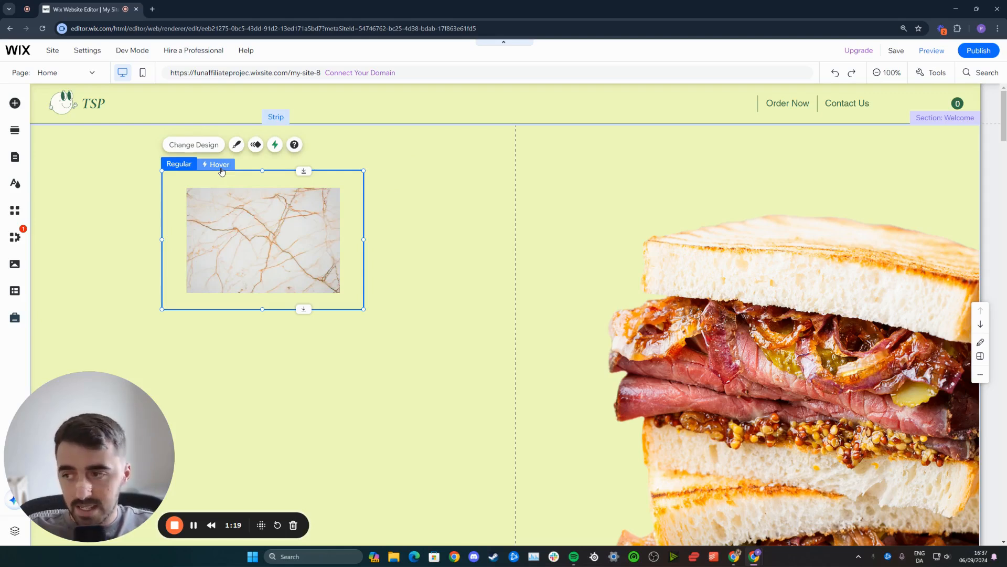
In the hover state, add a Heading 3 text over the marble image
{"action": "left_click", "coordinate": [216, 164]}
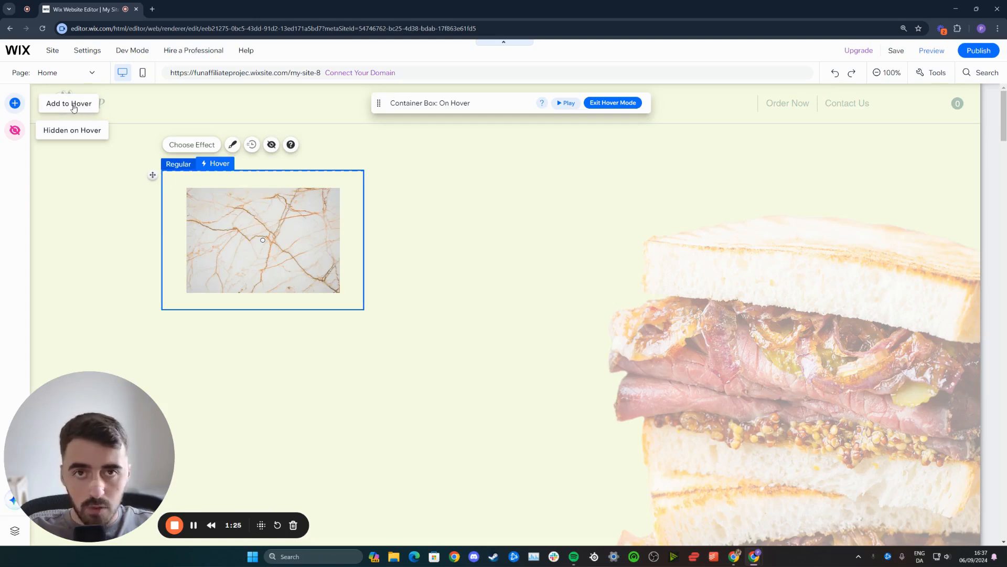
{"action": "left_click", "coordinate": [15, 104]}
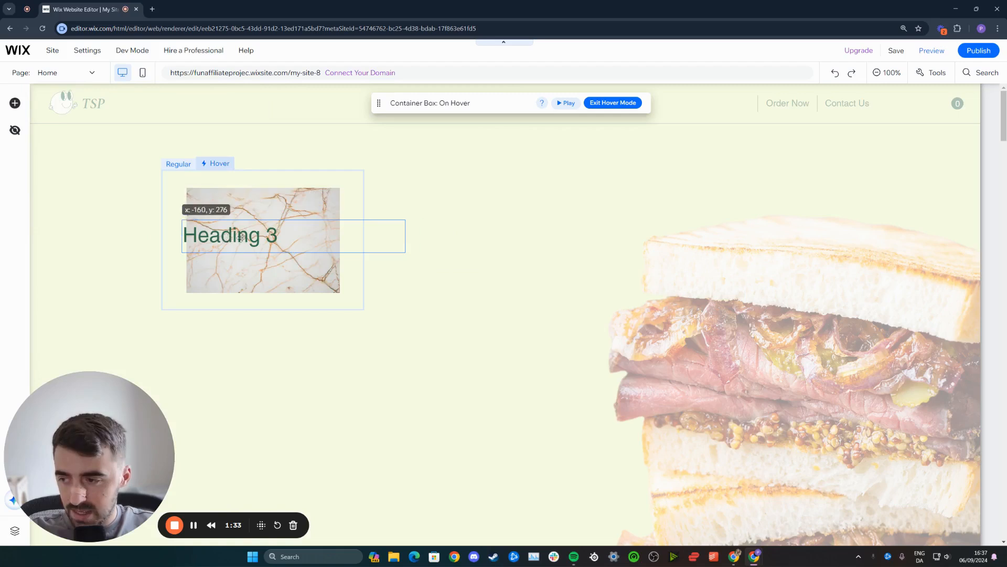
{"action": "left_click_drag", "start_coordinate": [243, 235], "coordinate": [260, 277]}
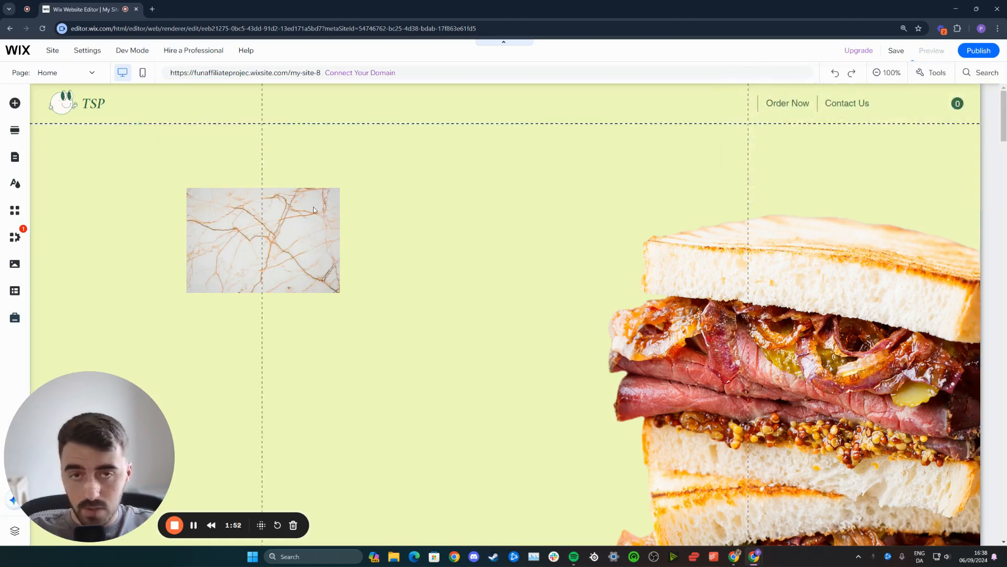
Preview the page to test the hover effect on the marble image
{"action": "left_click", "coordinate": [931, 50]}
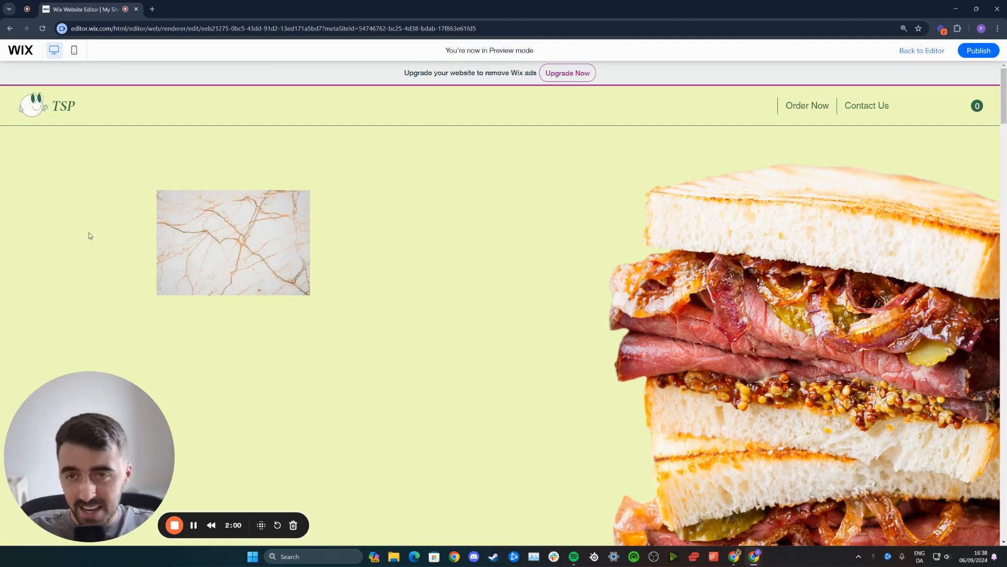
{"action": "mouse_move", "coordinate": [235, 151]}
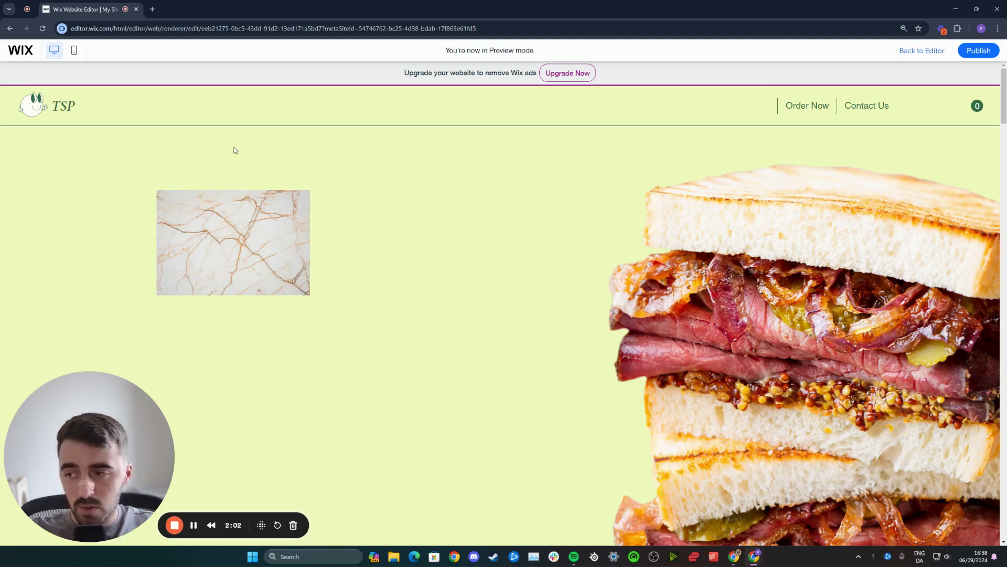
{"action": "mouse_move", "coordinate": [229, 141]}
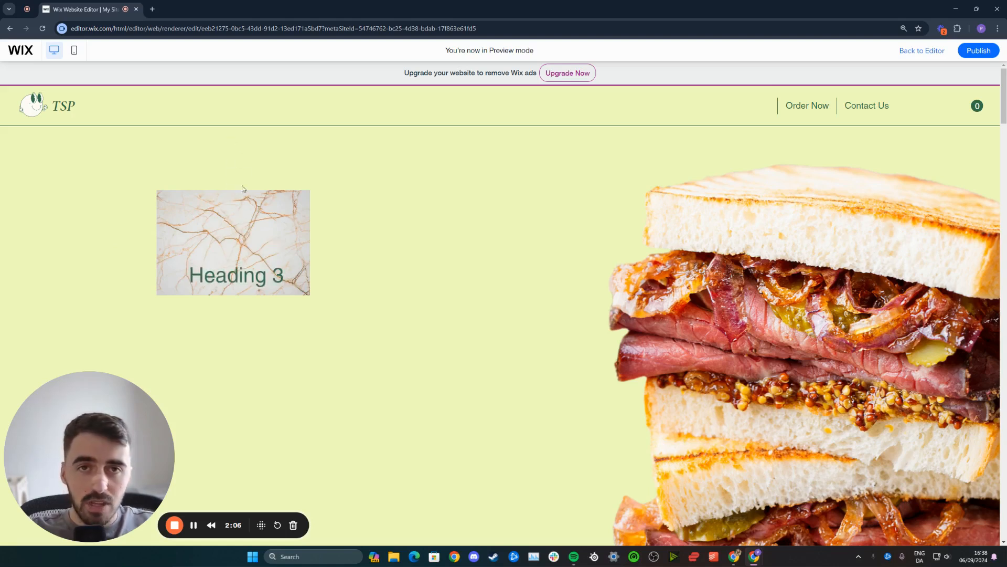
{"action": "mouse_move", "coordinate": [235, 223]}
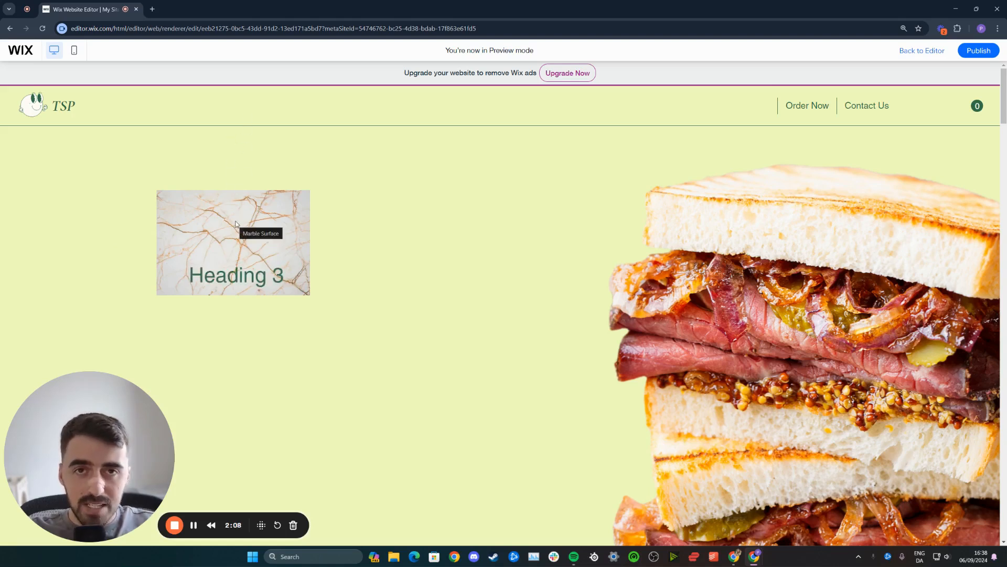